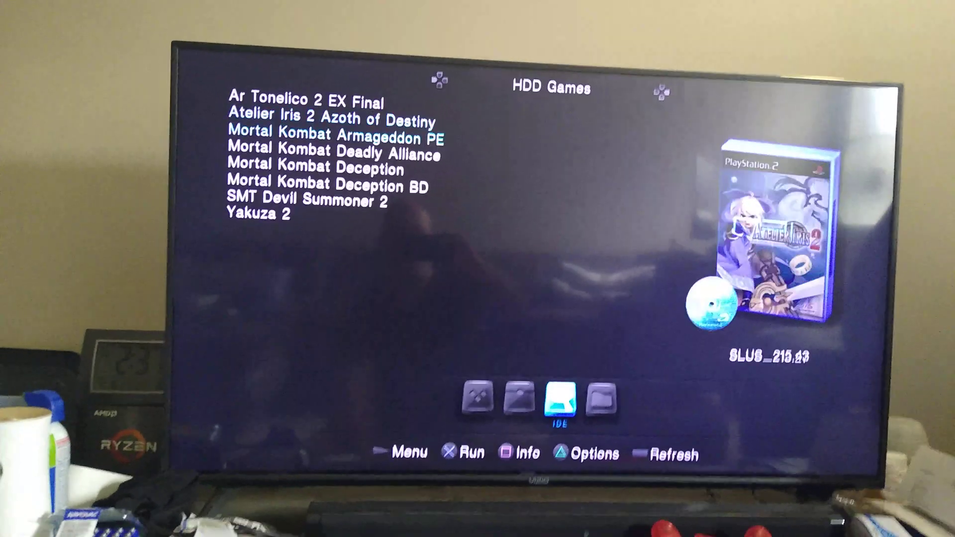
- Browse past the Mortal Kombat titles, then launch OPL ExFAT from Free MCBoot's boot list
key(down)
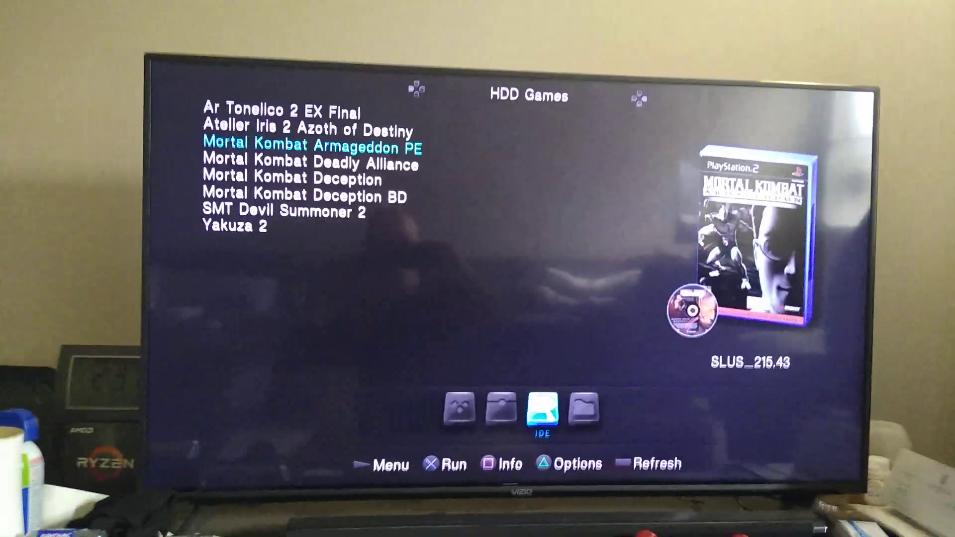
key(Down)
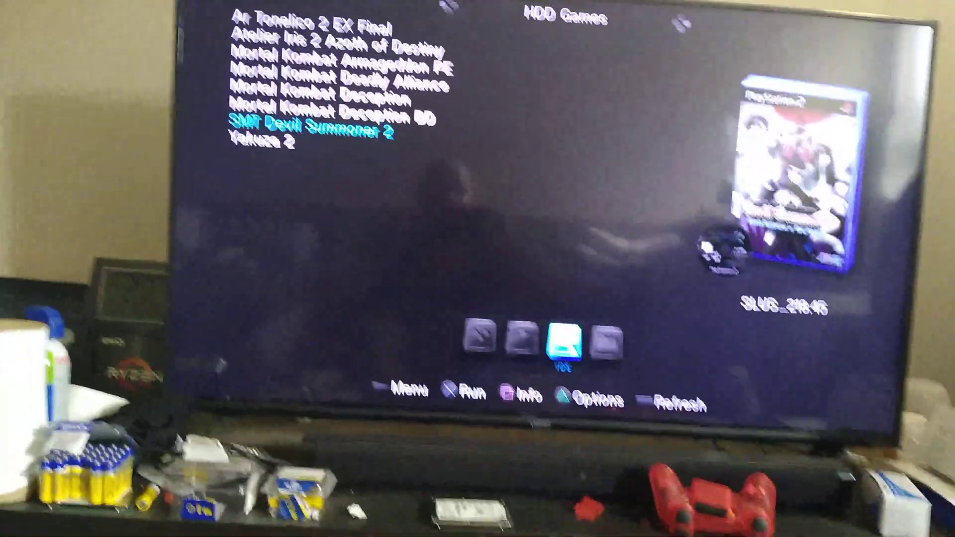
key(up)
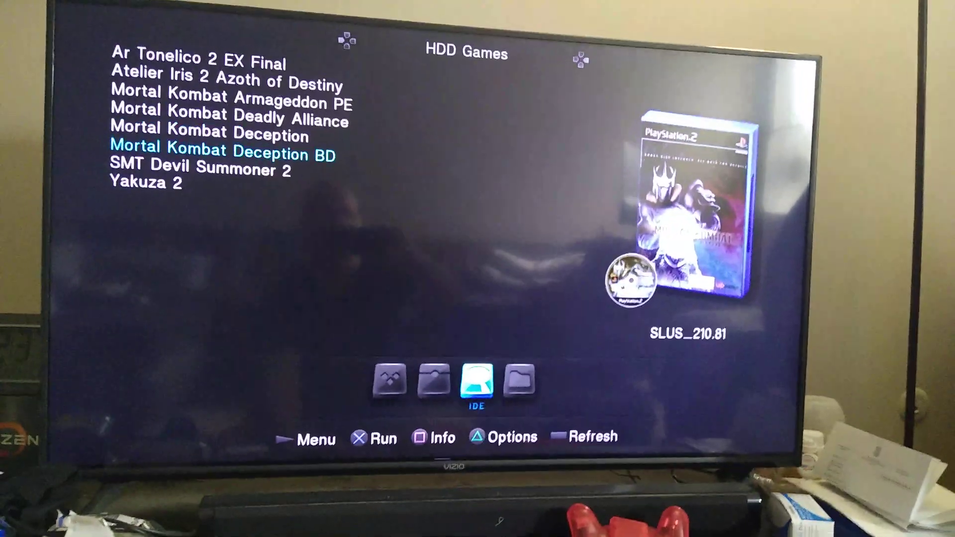
key(Up)
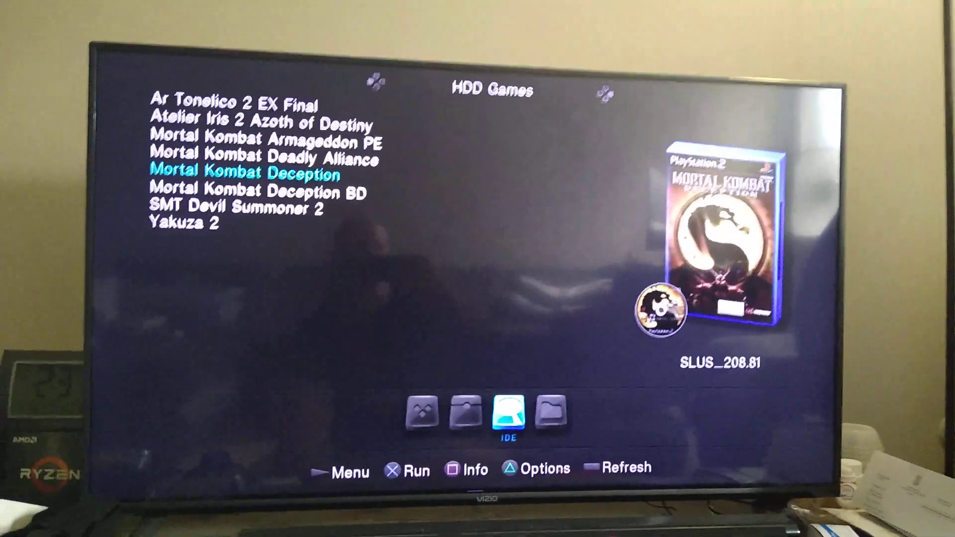
key(up)
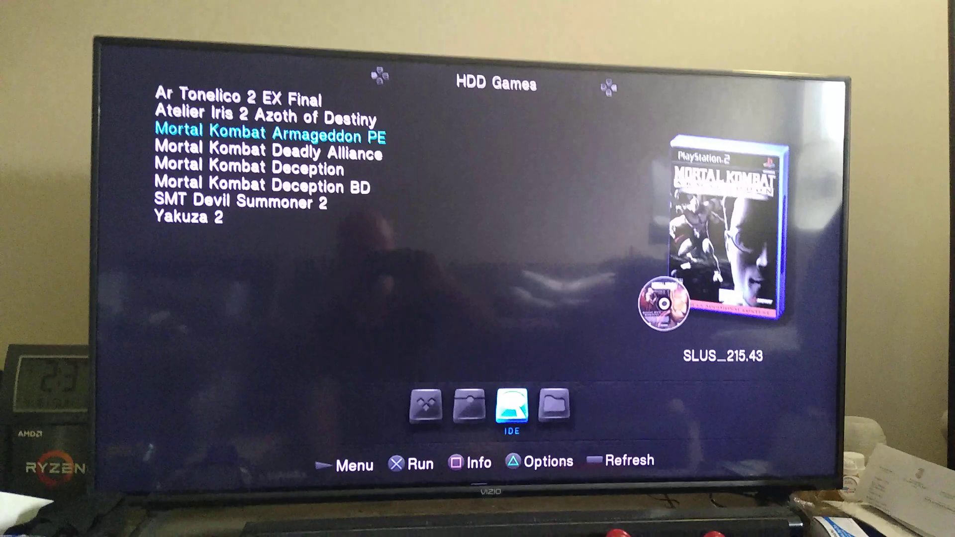
key(up)
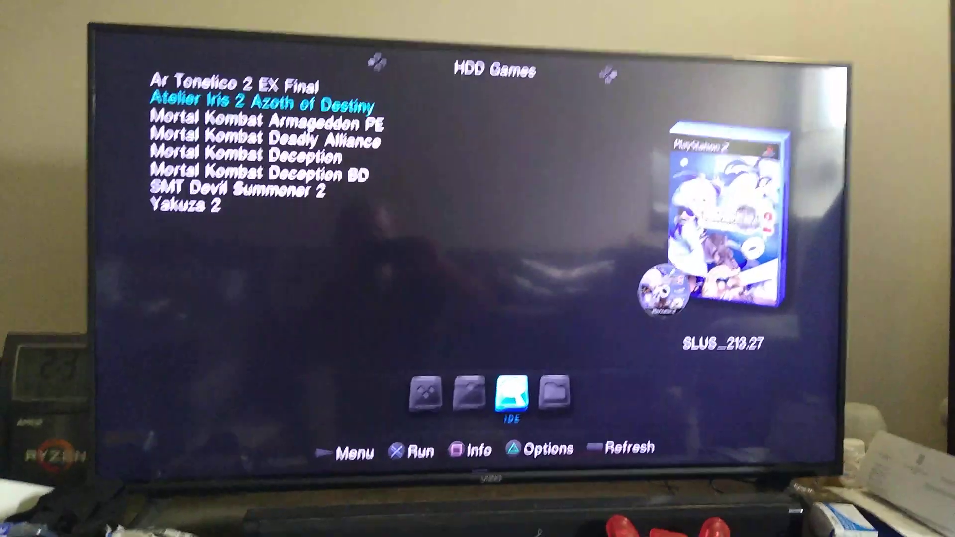
key(down)
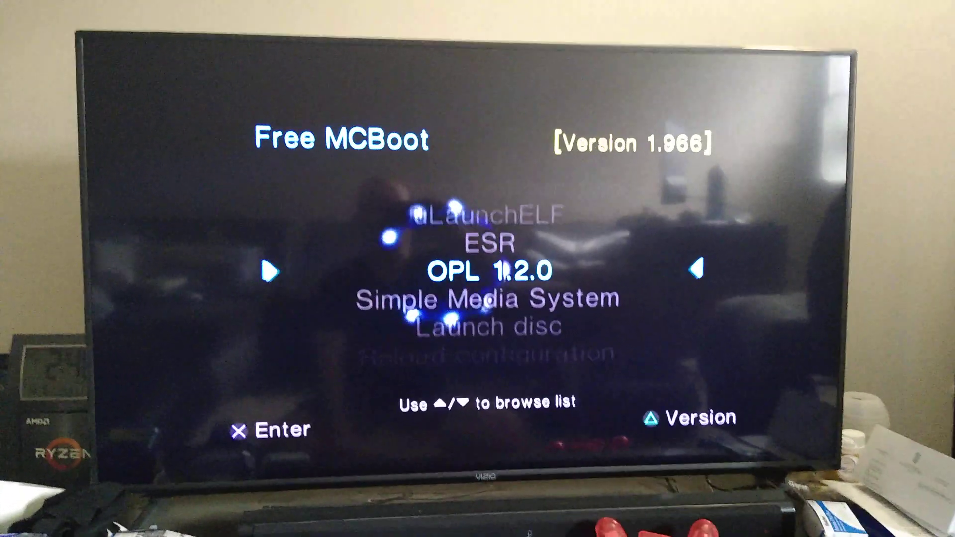
key(down)
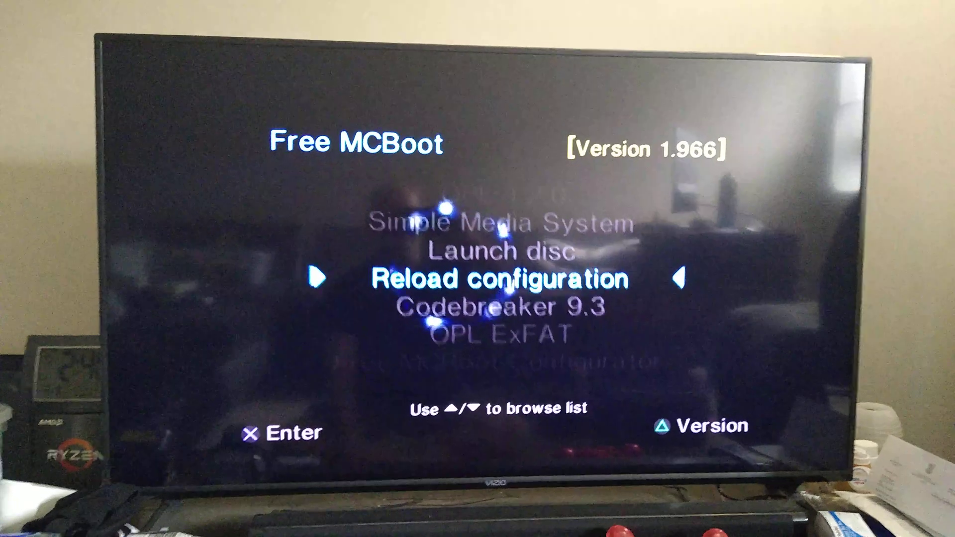
key(down)
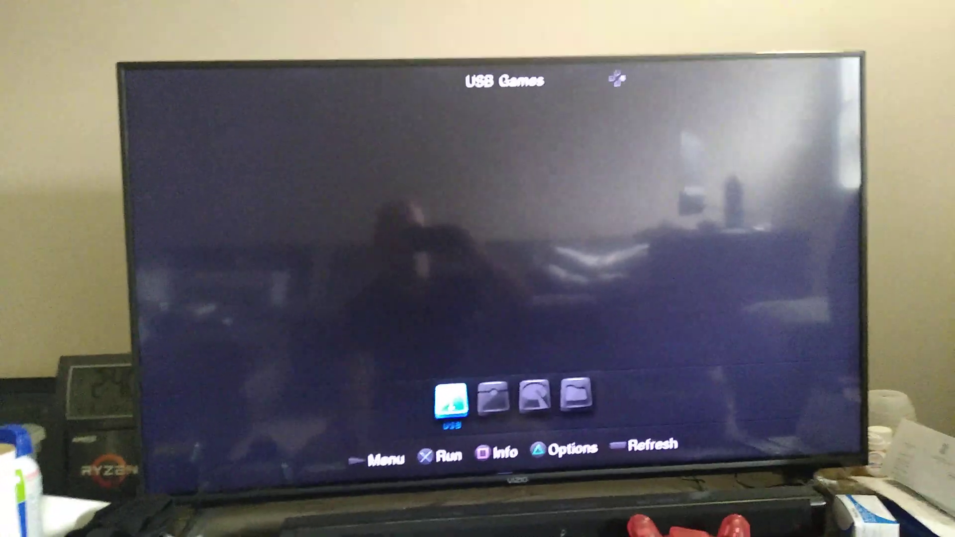
- Switch from USB Games to the HDD Games cover-art list, then return to Free MCBoot's menu
key(right)
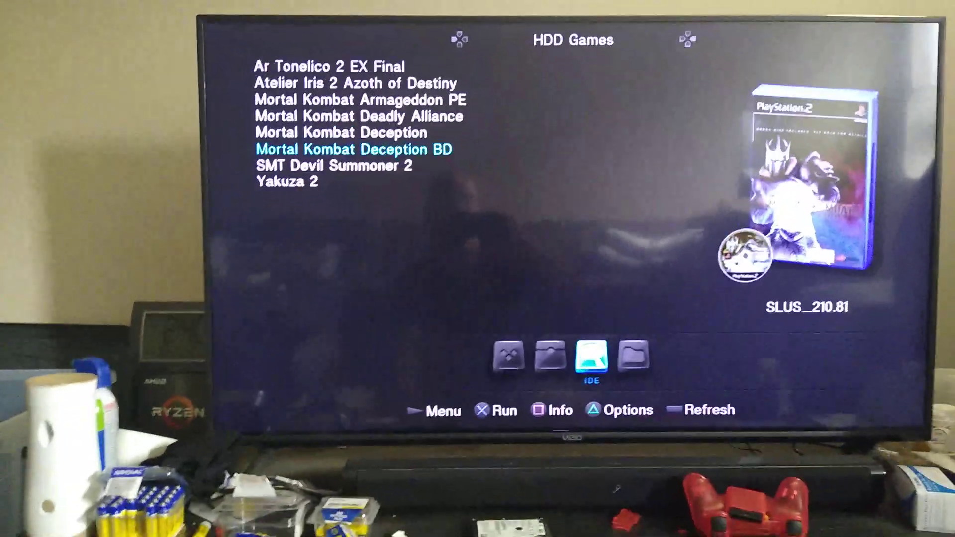
key(up)
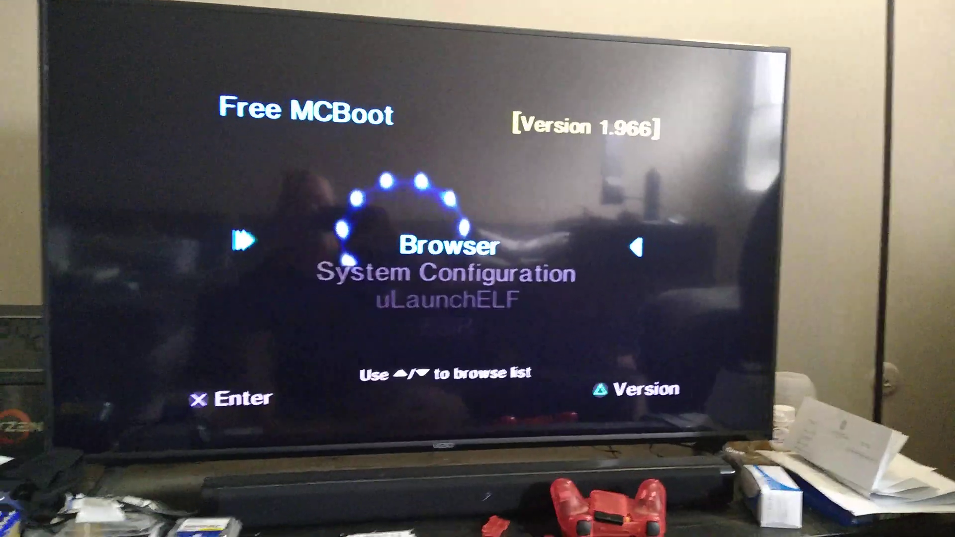
key(down)
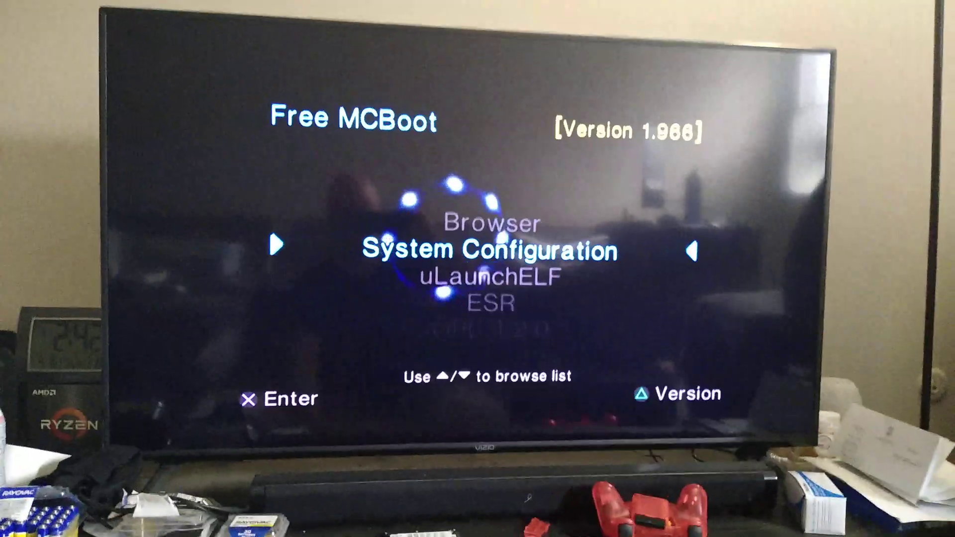